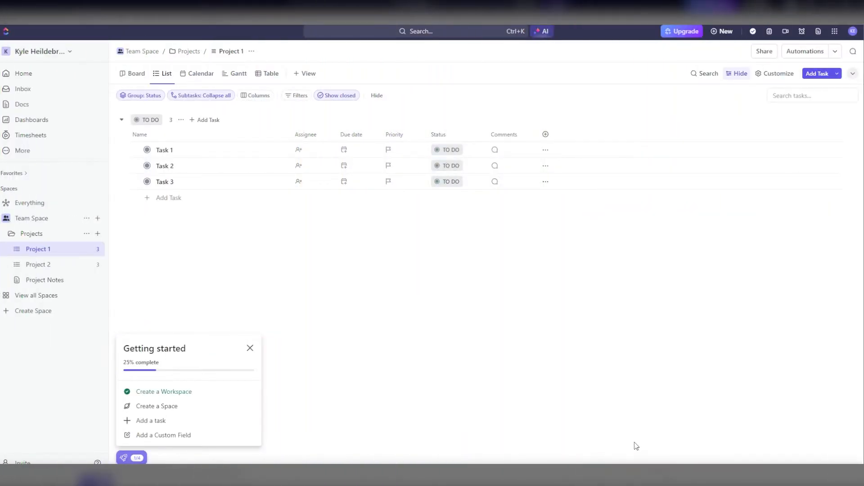
pyautogui.moveTo(198, 273)
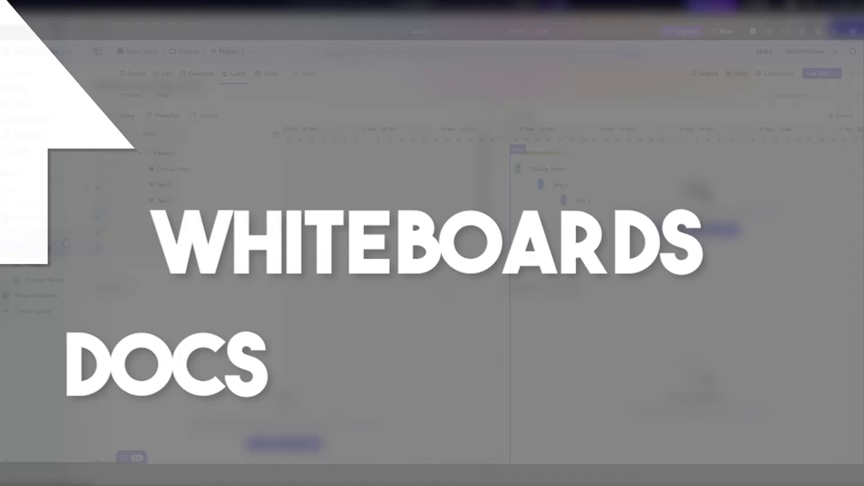
# Add a list named 'New List for Video' to Team Space.
pyautogui.click(440, 219)
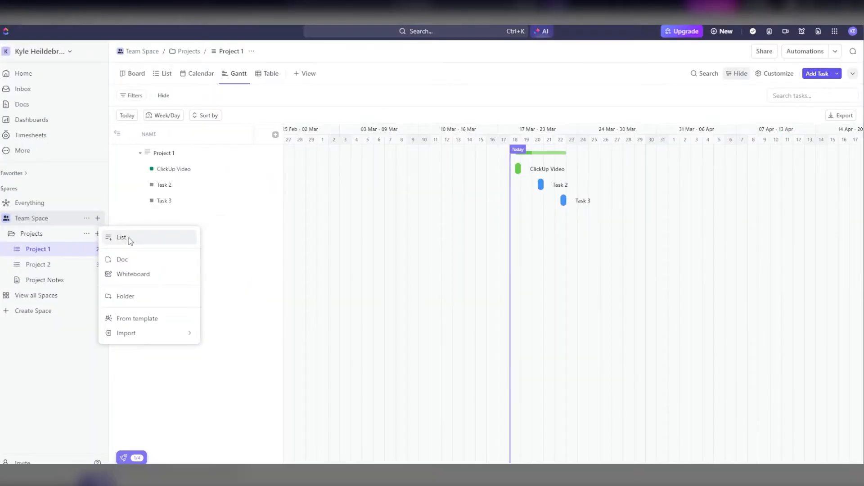
pyautogui.click(121, 238)
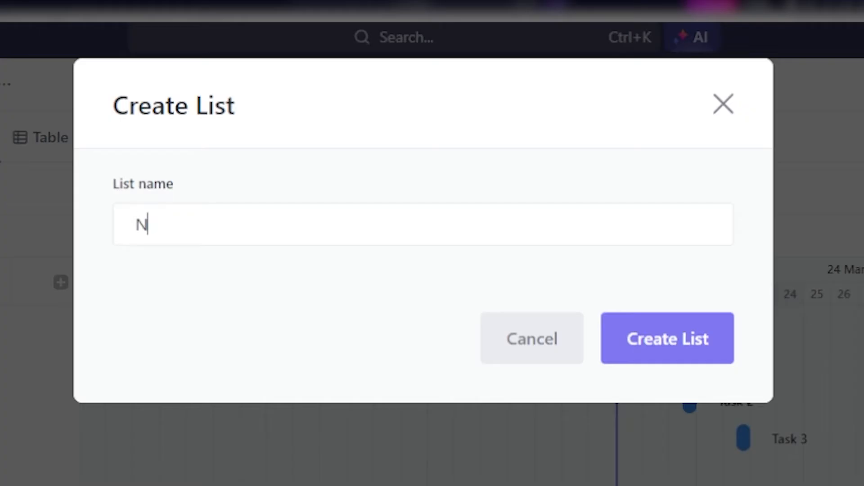
pyautogui.click(667, 338)
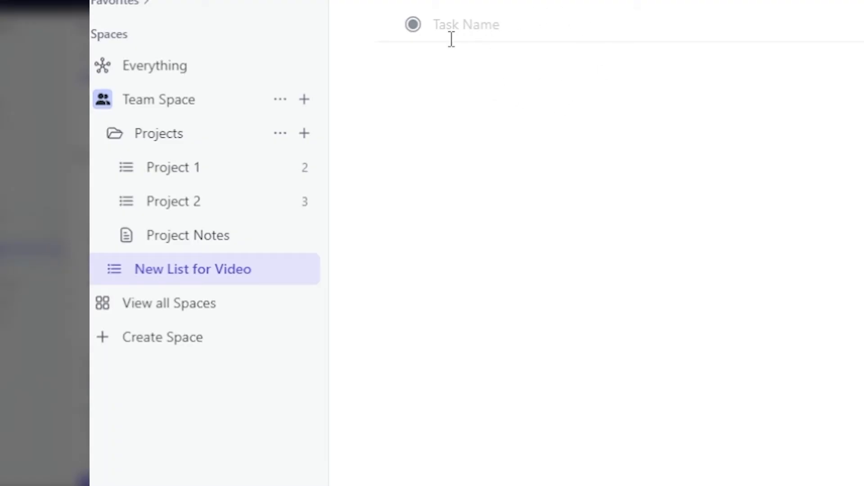
# Open the Custom Fields settings for 'New List for Video', which has no fields yet.
pyautogui.rightClick(192, 269)
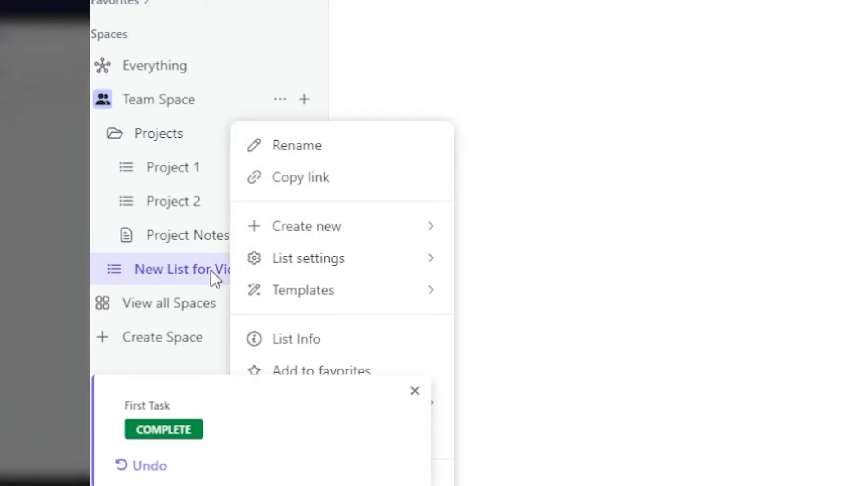
pyautogui.moveTo(386, 270)
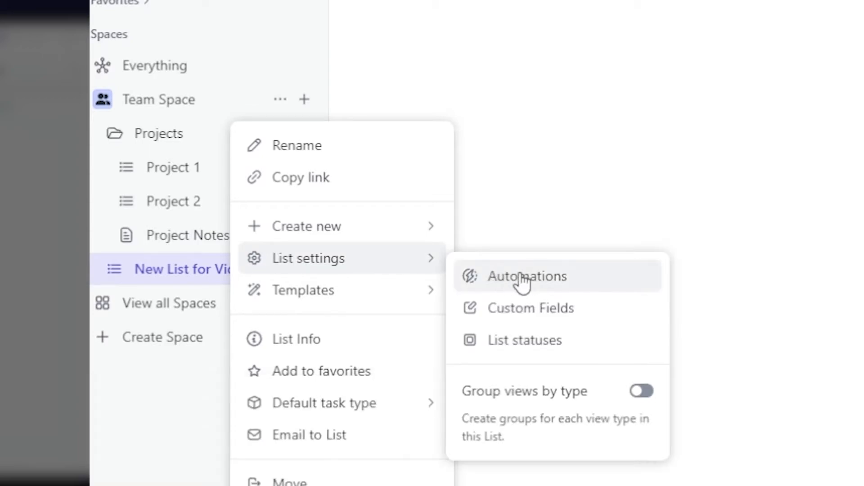
pyautogui.click(524, 341)
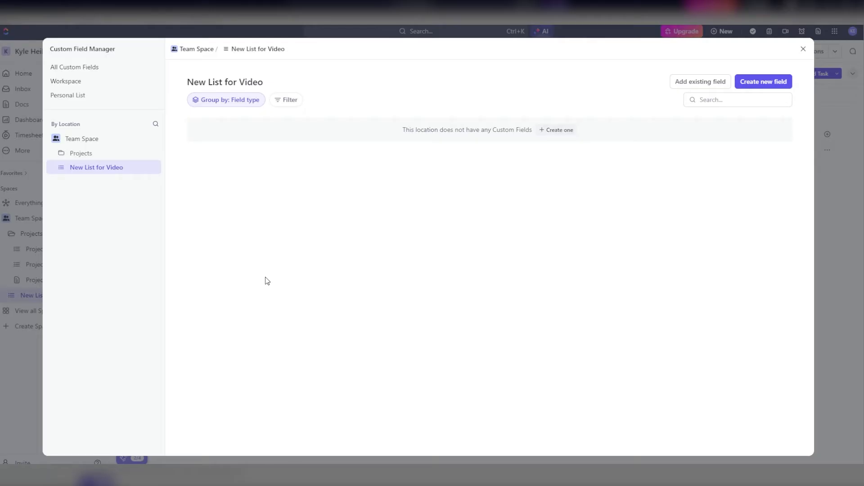
pyautogui.moveTo(518, 147)
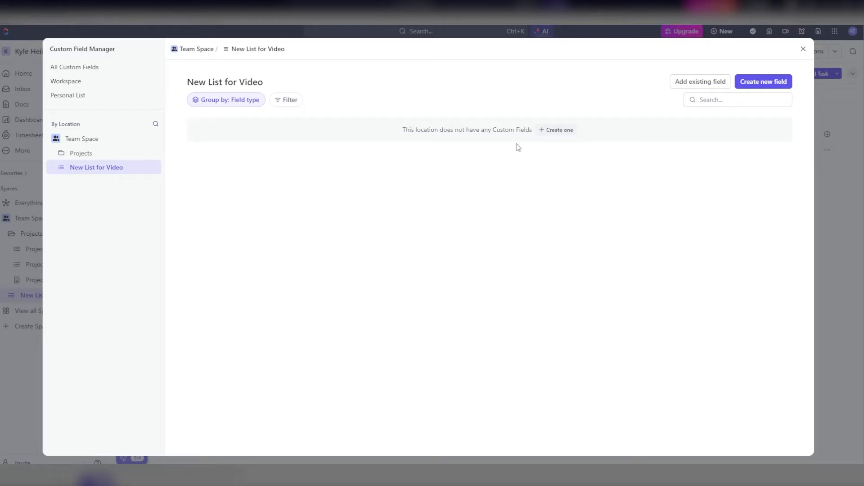
# Start a new custom field for the list and show its field type options.
pyautogui.click(763, 81)
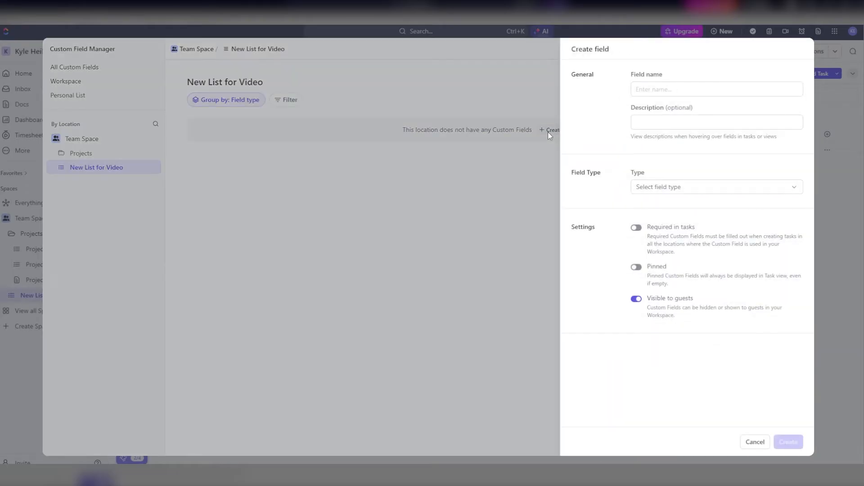
pyautogui.moveTo(503, 148)
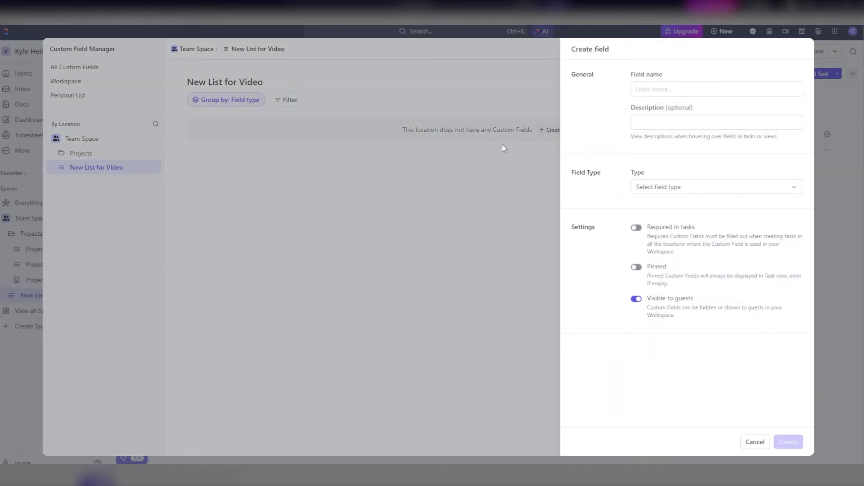
pyautogui.click(717, 187)
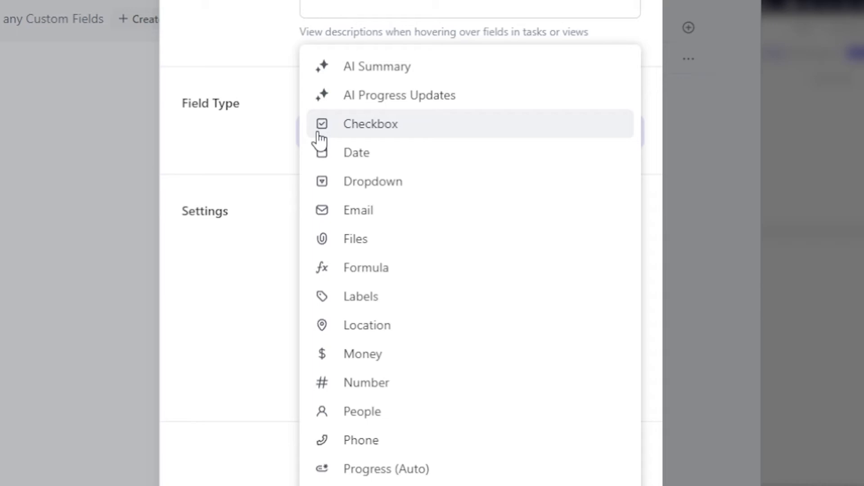
pyautogui.moveTo(348, 268)
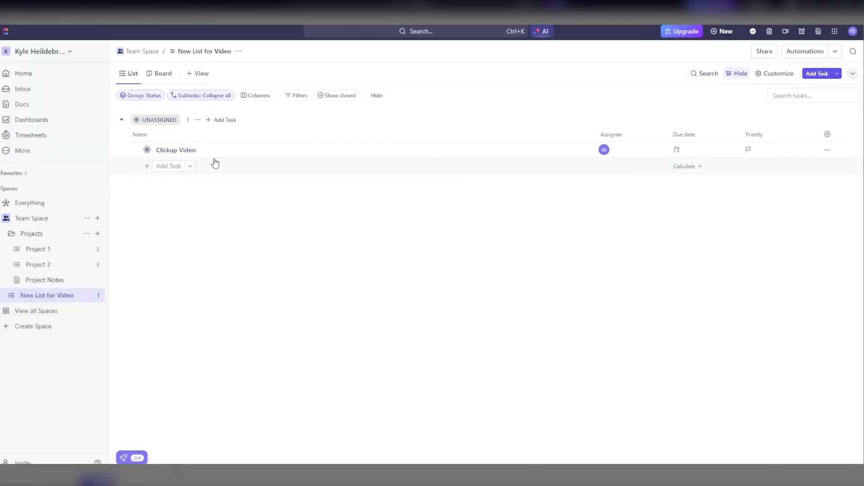
# Give the Clickup Video task the description 'Clickup tutorial video for Youtube'.
pyautogui.click(176, 150)
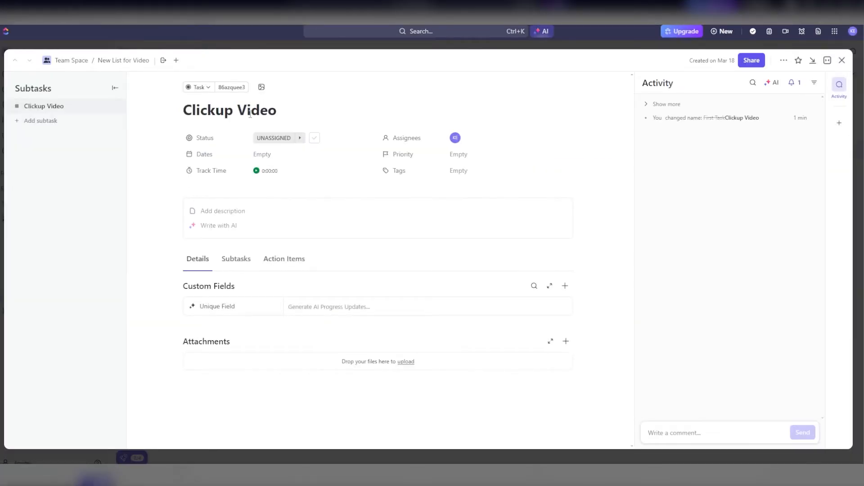
pyautogui.write('Clickup tutorial video for Youtube')
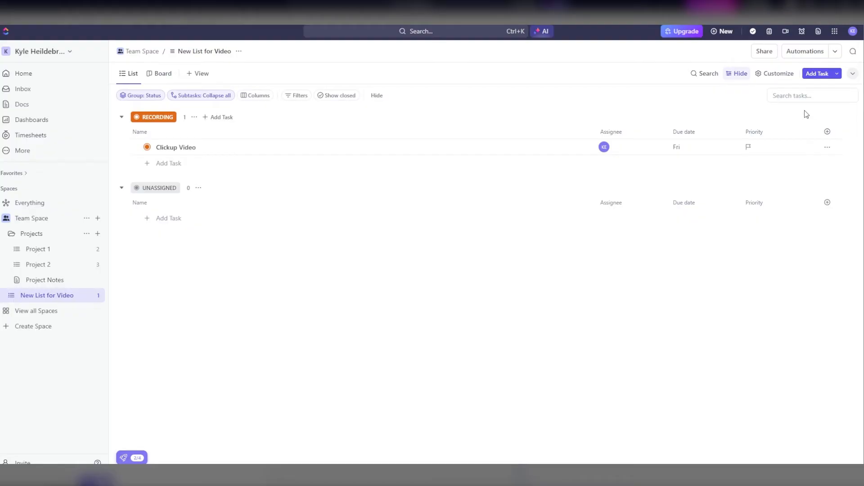
# Generate an AI progress update in the Clickup Video task.
pyautogui.click(175, 147)
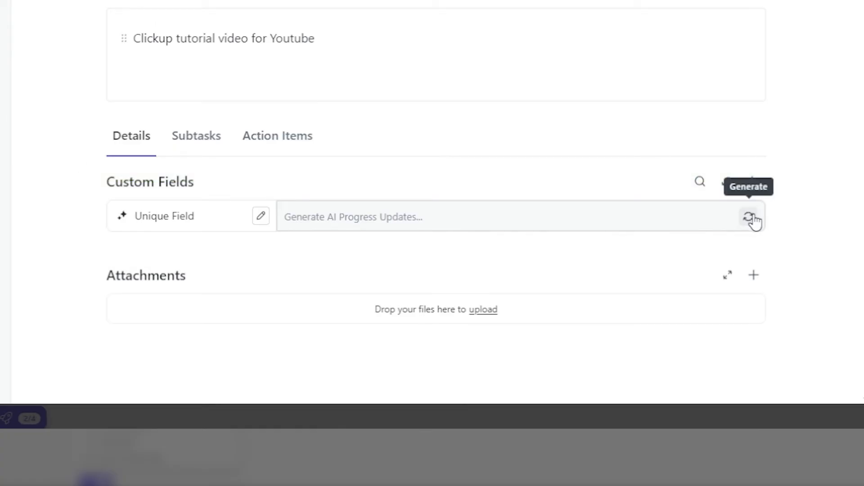
pyautogui.click(751, 216)
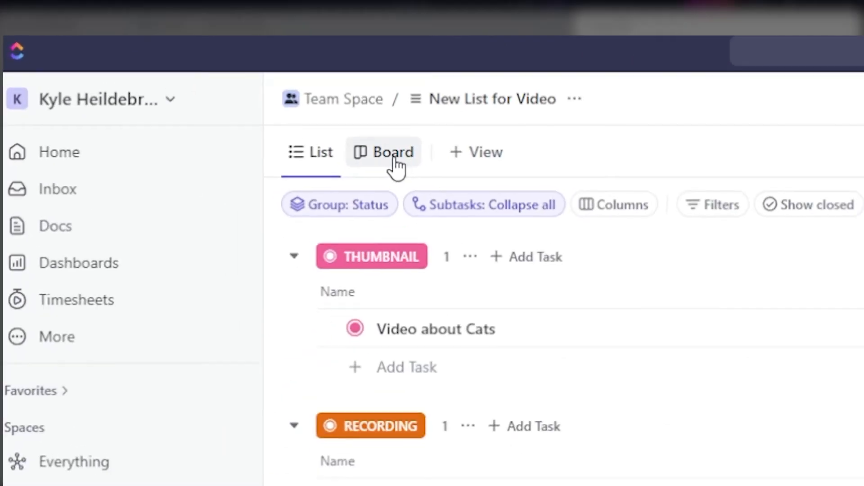
# Switch the list to Board view, then add Calendar and Gantt views.
pyautogui.click(391, 152)
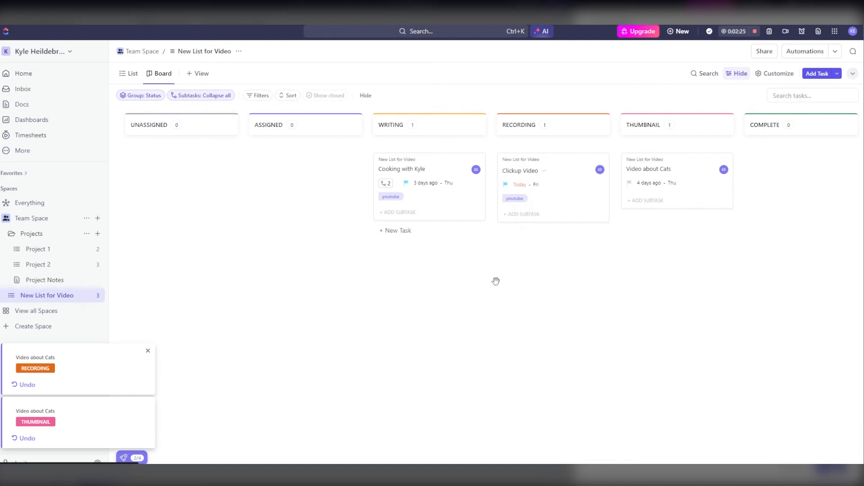
pyautogui.click(197, 73)
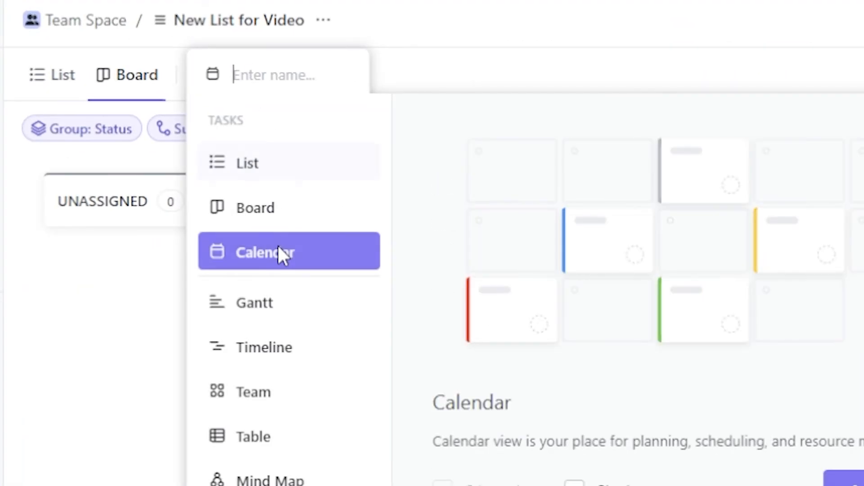
pyautogui.click(266, 252)
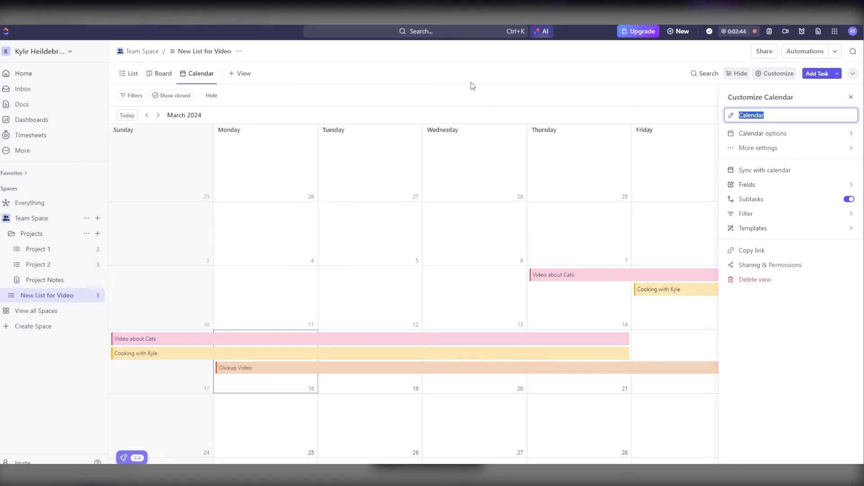
pyautogui.click(238, 73)
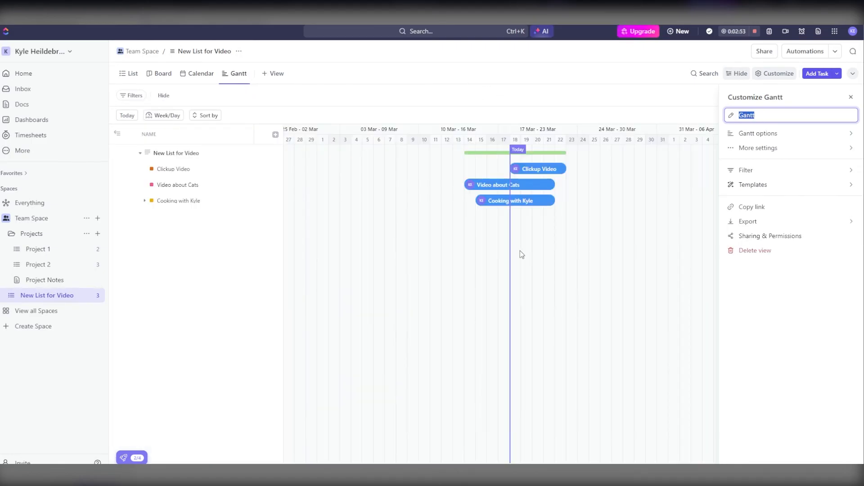
pyautogui.click(275, 73)
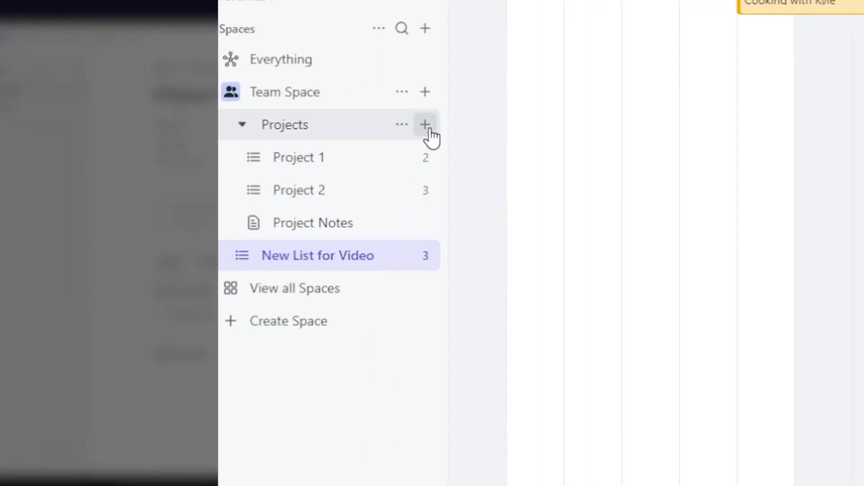
# Create a 'Notes about Clickup Video' doc and a whiteboard in Projects.
pyautogui.click(424, 123)
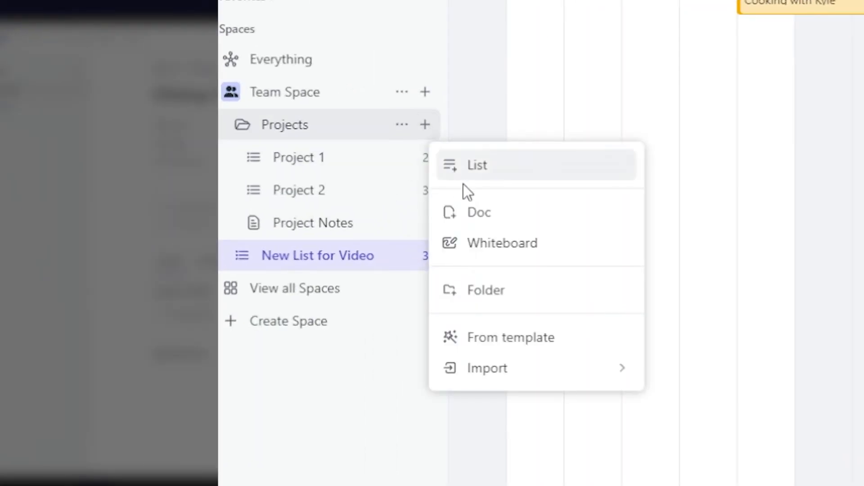
pyautogui.click(478, 212)
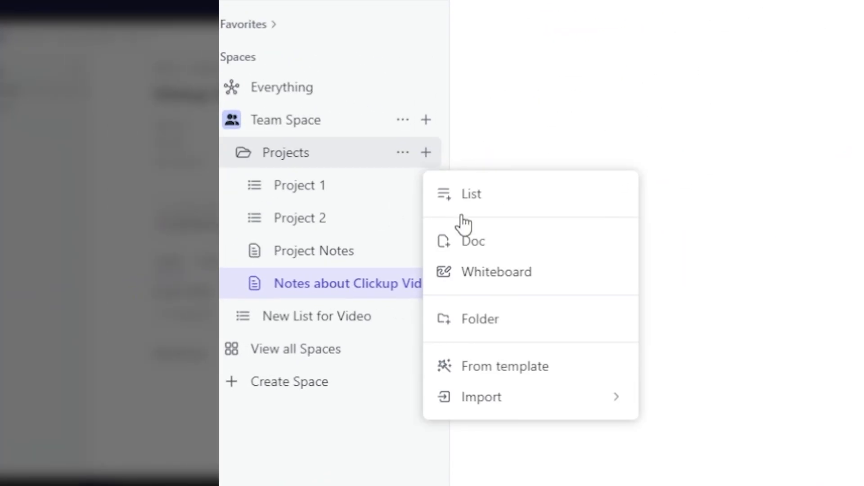
pyautogui.click(495, 271)
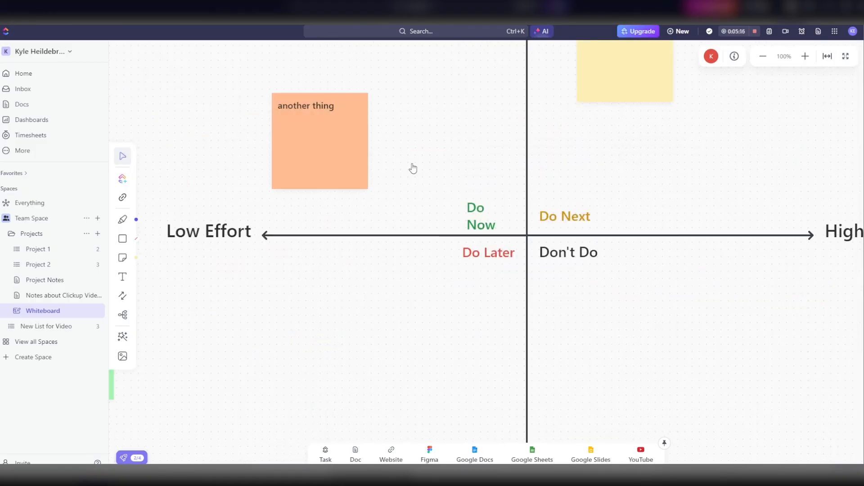
# Drag the 'another thing' sticky note into Don't Do and convert it to a task.
pyautogui.moveTo(320, 141); pyautogui.dragTo(587, 322)
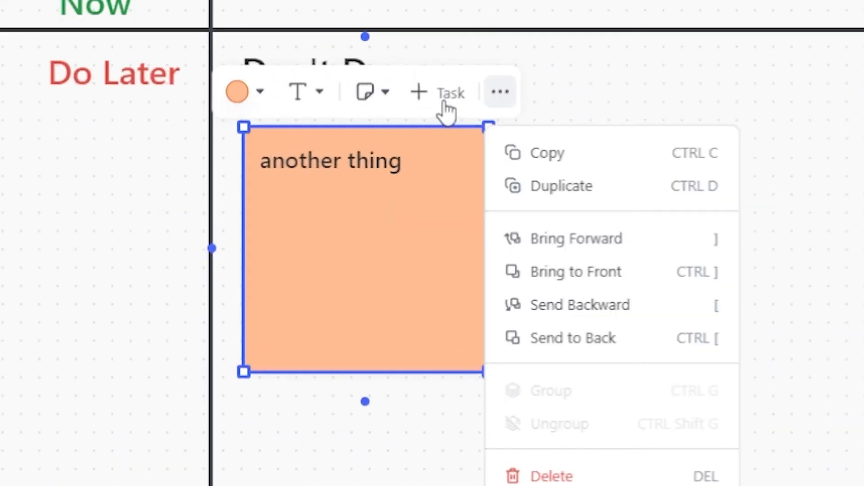
pyautogui.click(436, 92)
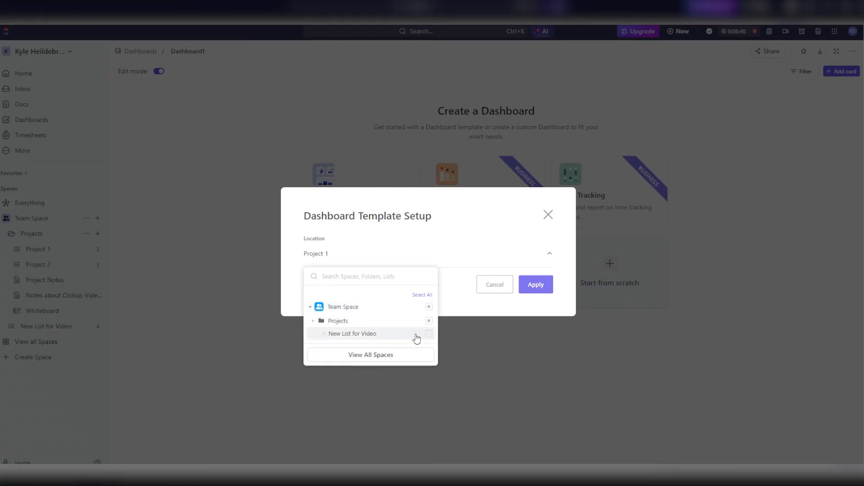
# Set Dashboard1's location to 'New List for Video' and scroll through its cards.
pyautogui.click(534, 284)
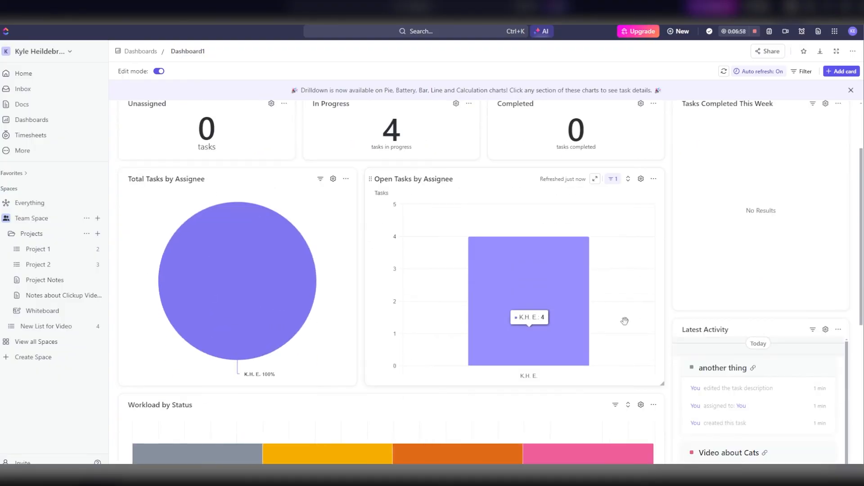
pyautogui.scroll(-3)
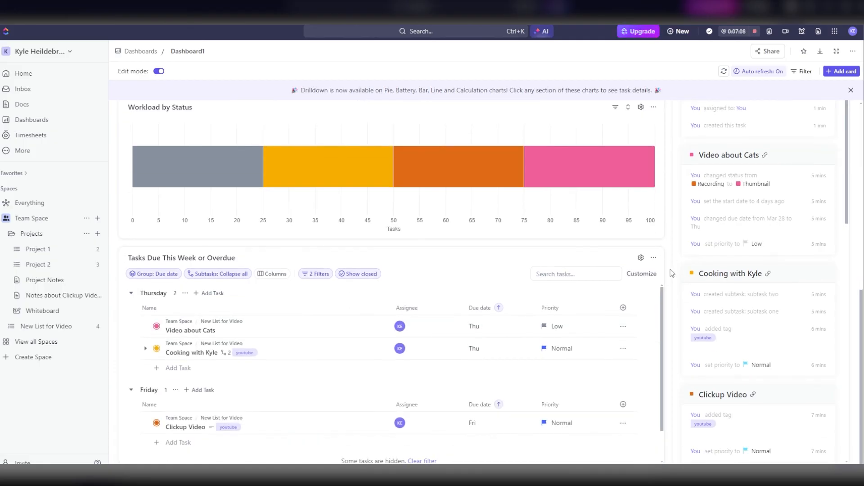